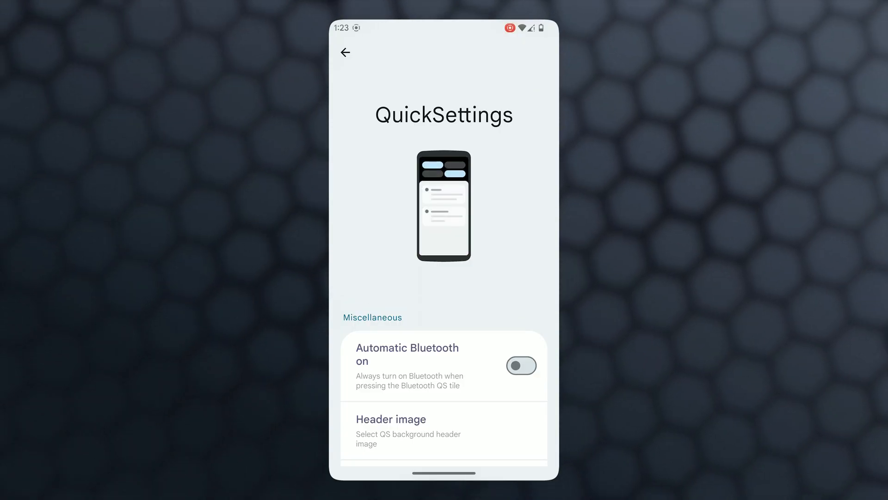
- Scroll down through the full list of QuickSettings customization options
{"action": "scroll", "scroll_direction": "down", "scroll_amount": 3}
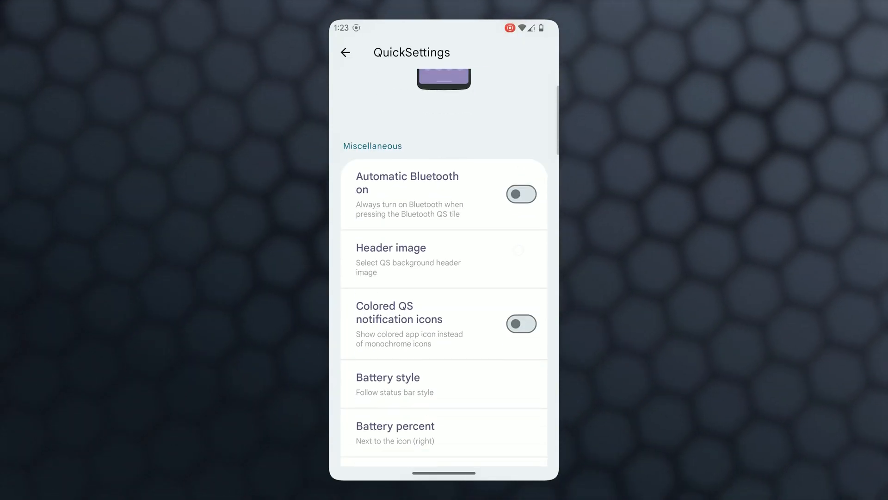
{"action": "scroll", "scroll_direction": "down", "scroll_amount": 3}
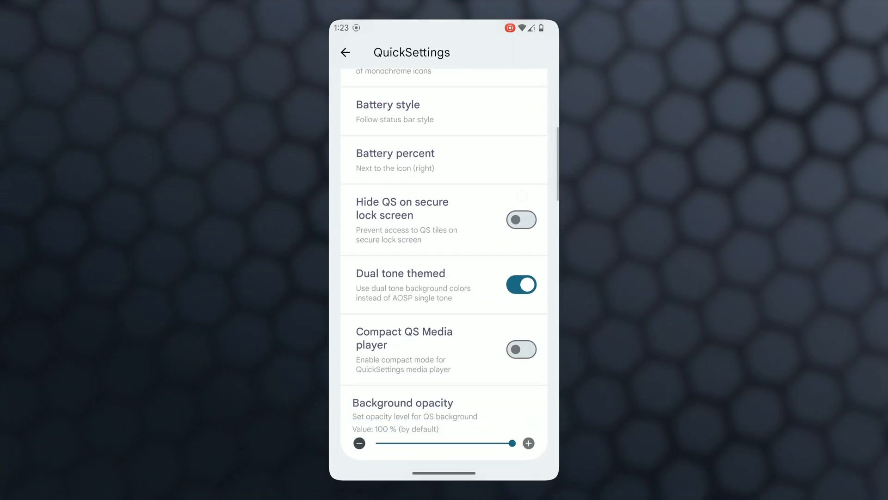
{"action": "scroll", "scroll_direction": "down", "scroll_amount": 3}
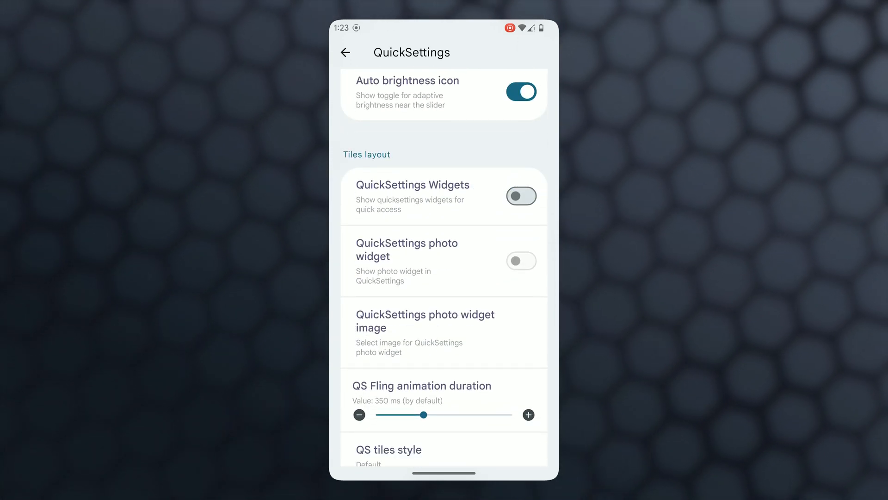
{"action": "scroll", "scroll_direction": "down", "scroll_amount": 3}
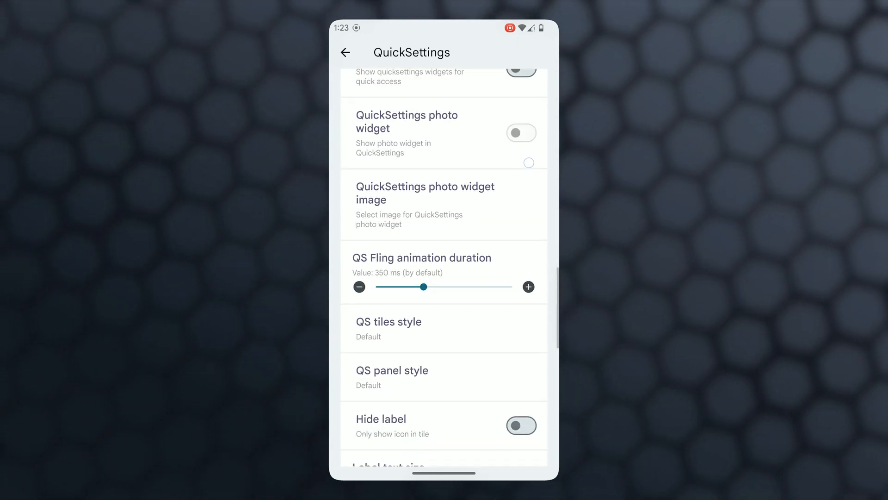
{"action": "scroll", "scroll_direction": "down", "scroll_amount": 3}
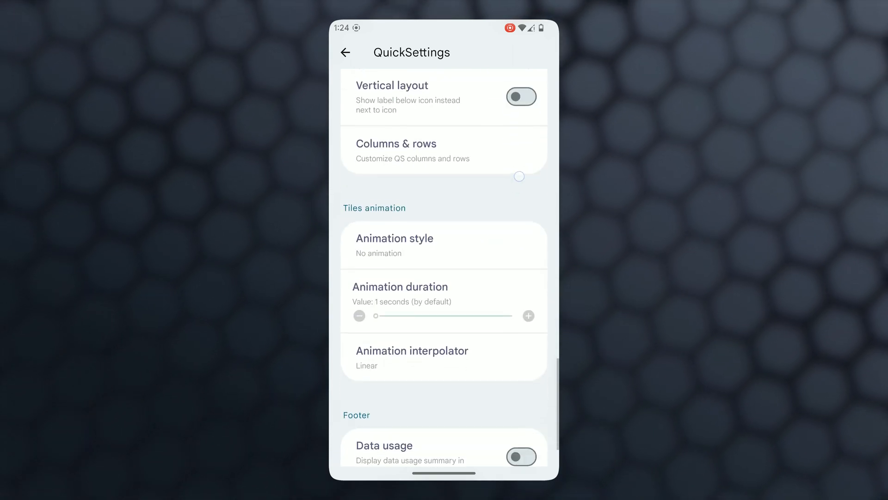
{"action": "scroll", "scroll_direction": "down", "scroll_amount": 3}
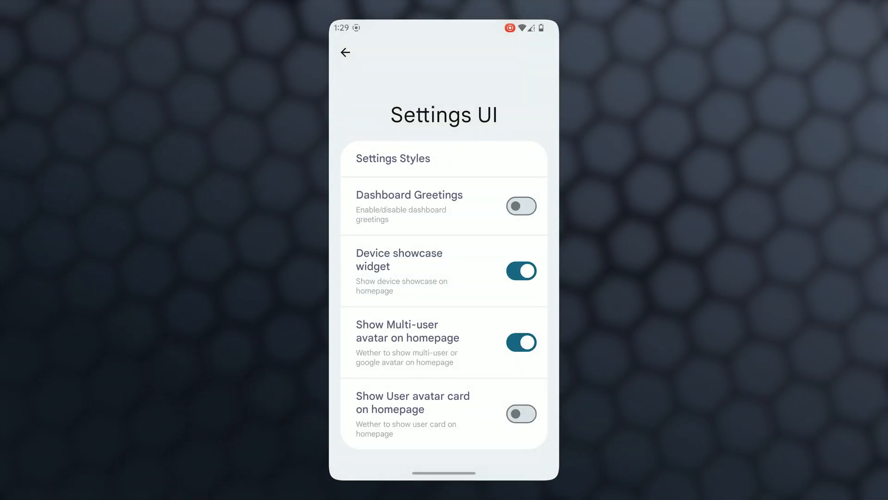
- Leave the Settings UI homepage options and return to the User Interface categories
{"action": "left_click", "coordinate": [392, 158]}
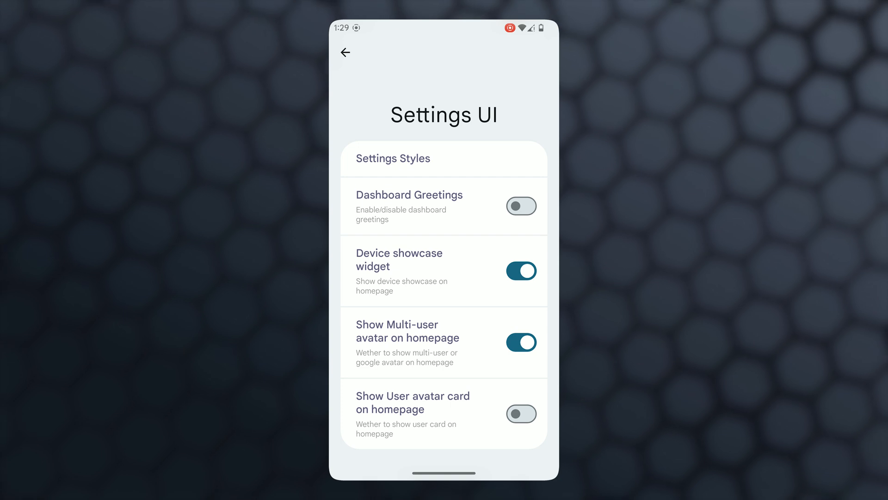
{"action": "left_click", "coordinate": [344, 53]}
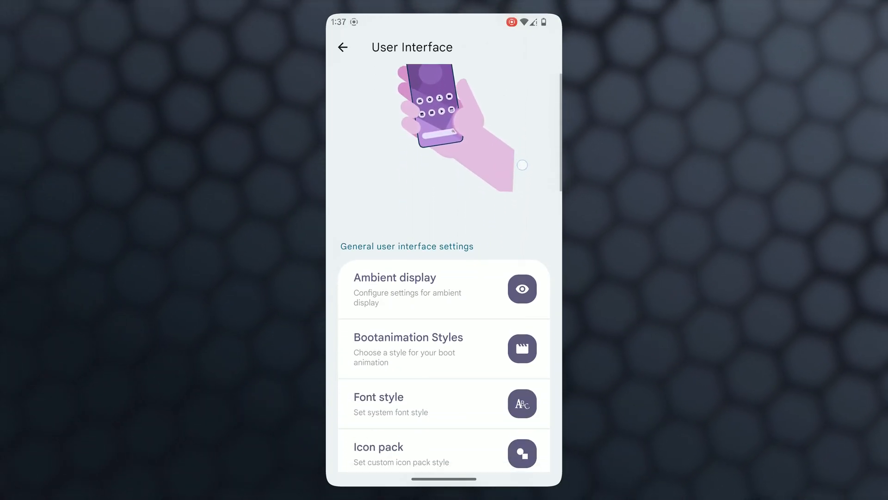
- Scroll up and down the User Interface category list
{"action": "scroll", "scroll_direction": "up", "scroll_amount": 3}
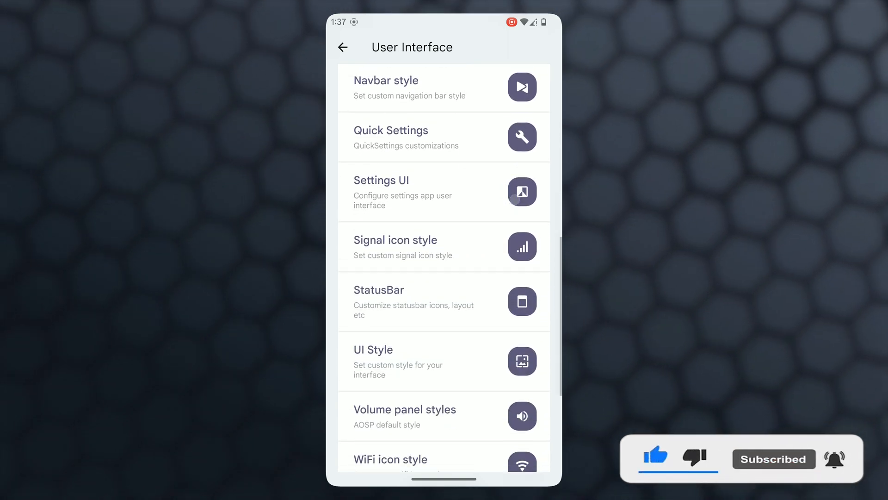
{"action": "scroll", "scroll_direction": "down", "scroll_amount": 3}
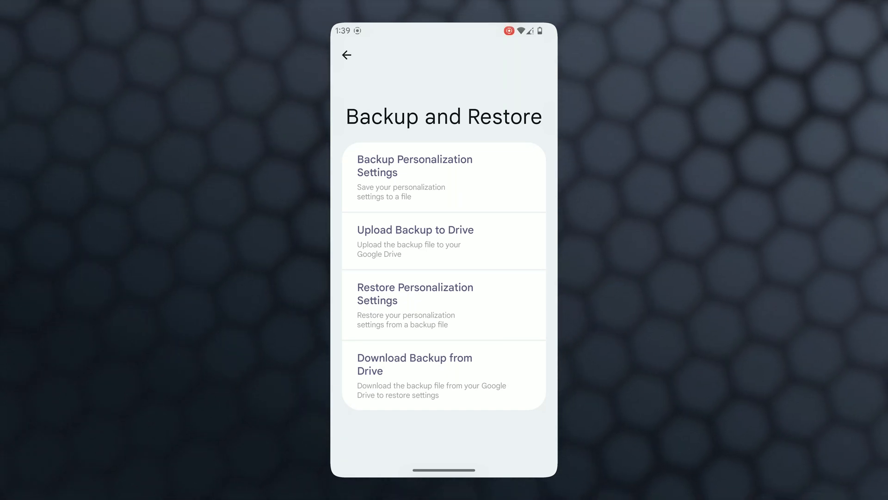
- Save a personalization settings backup file to phone storage, then exit Backup and Restore
{"action": "left_click", "coordinate": [414, 174]}
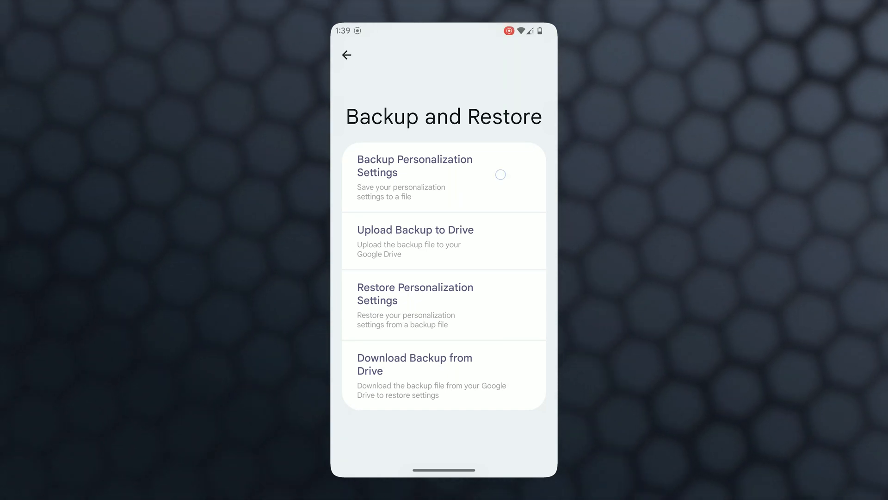
{"action": "left_click", "coordinate": [414, 166]}
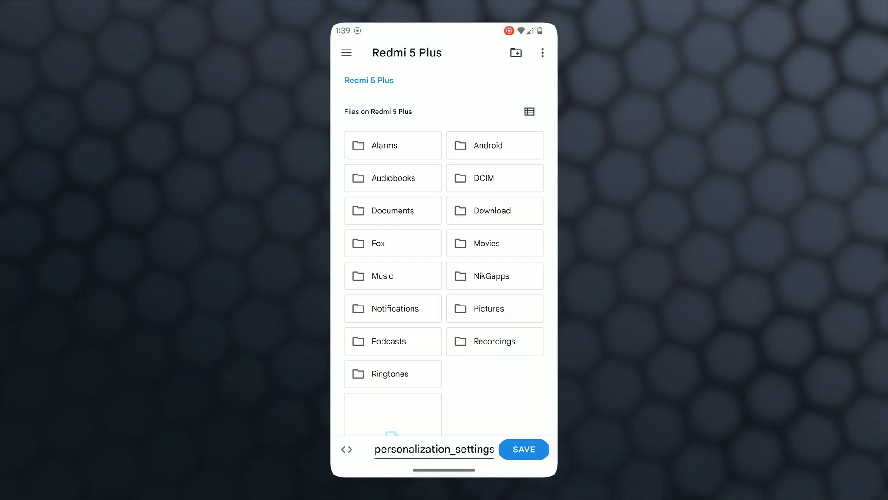
{"action": "left_click", "coordinate": [346, 53]}
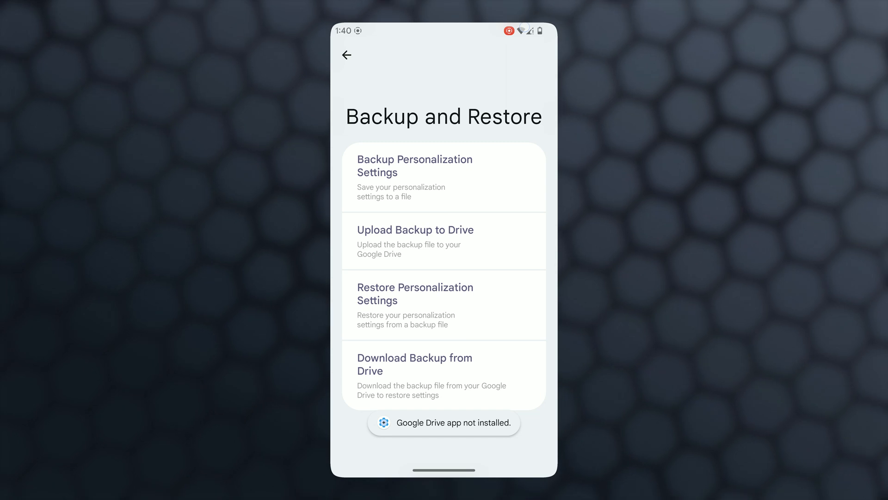
{"action": "left_click", "coordinate": [346, 55]}
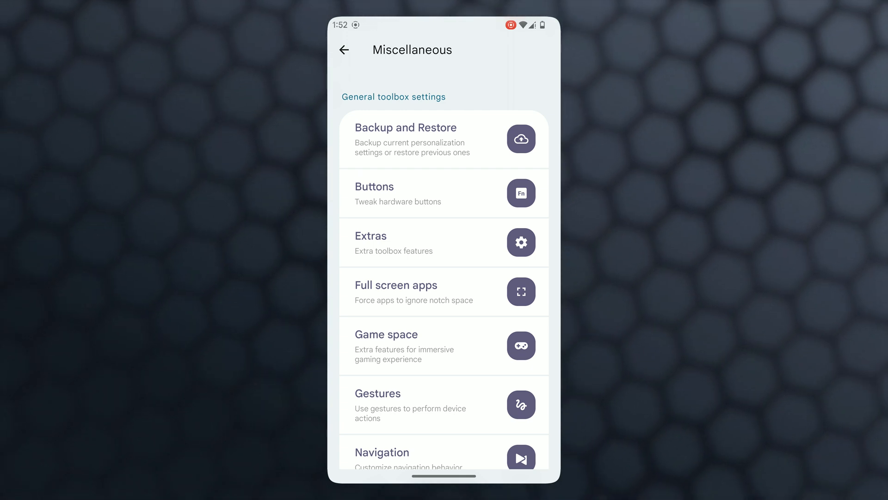
{"action": "left_click", "coordinate": [444, 193]}
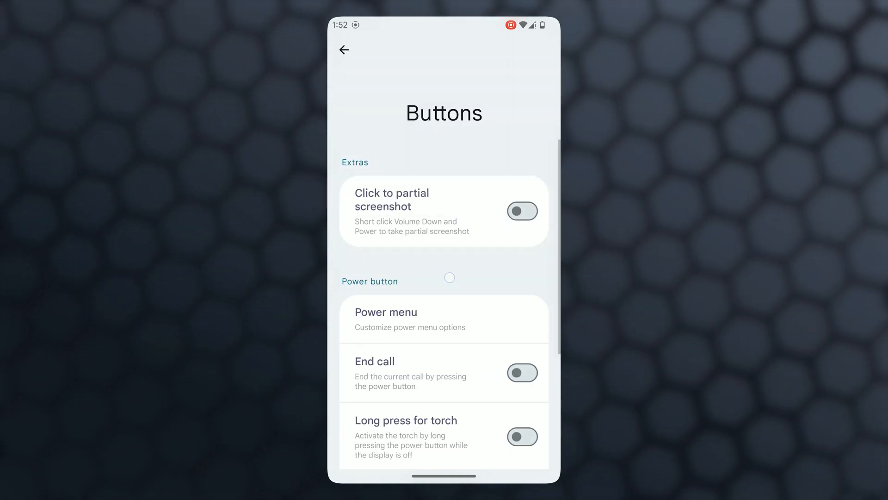
{"action": "scroll", "scroll_direction": "down", "scroll_amount": 3}
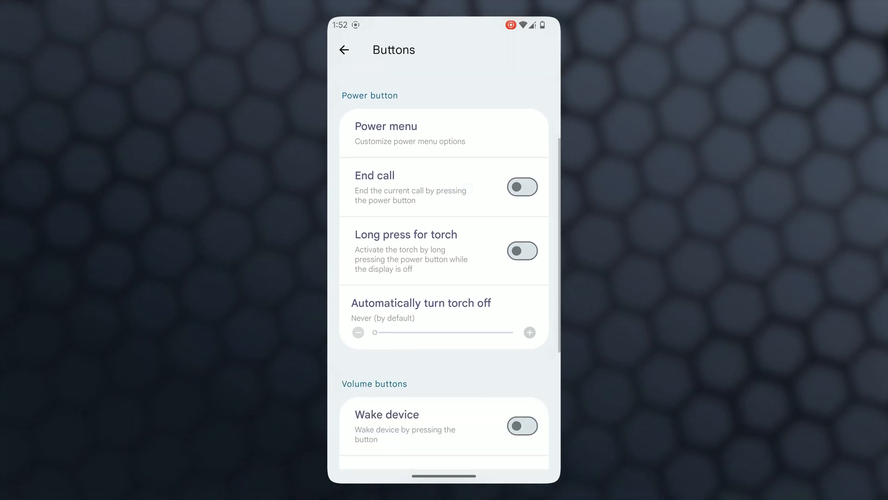
{"action": "scroll", "scroll_direction": "up", "scroll_amount": 3}
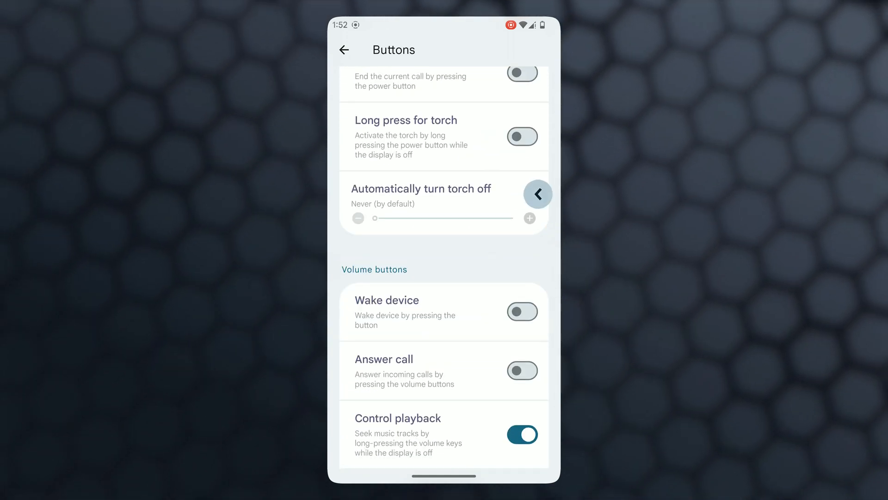
{"action": "left_click", "coordinate": [343, 50]}
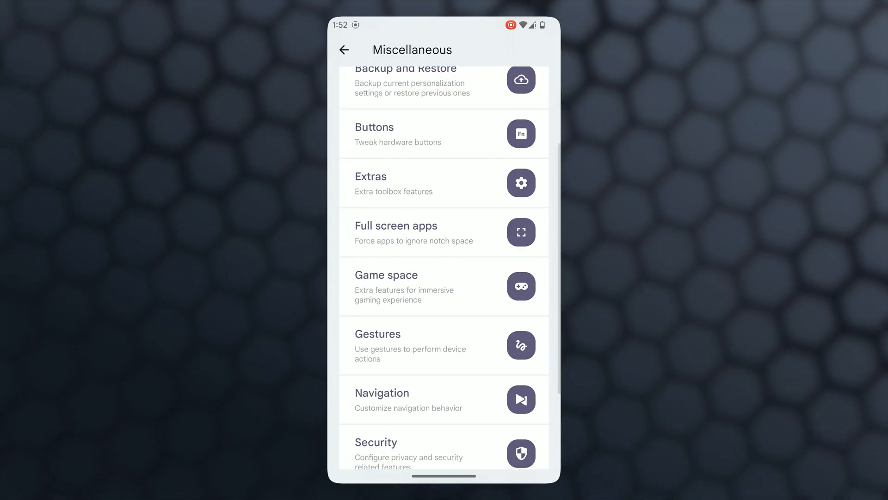
{"action": "left_click", "coordinate": [444, 184]}
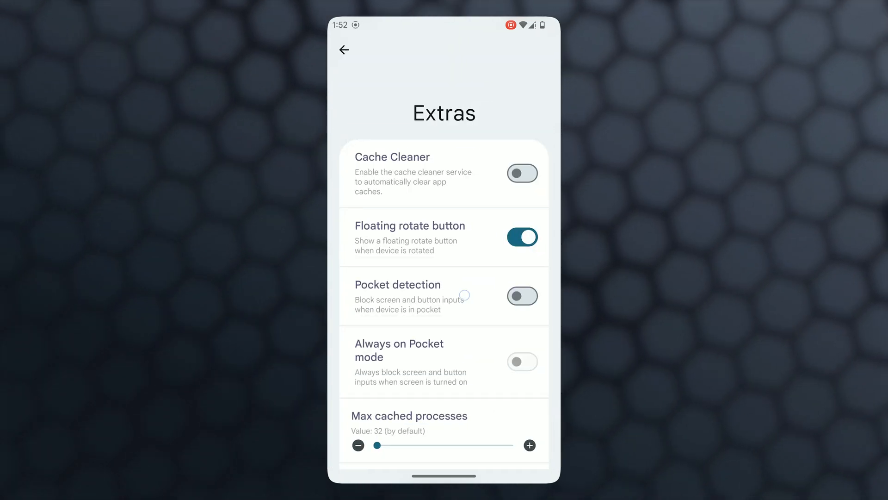
{"action": "scroll", "scroll_direction": "up", "scroll_amount": 3}
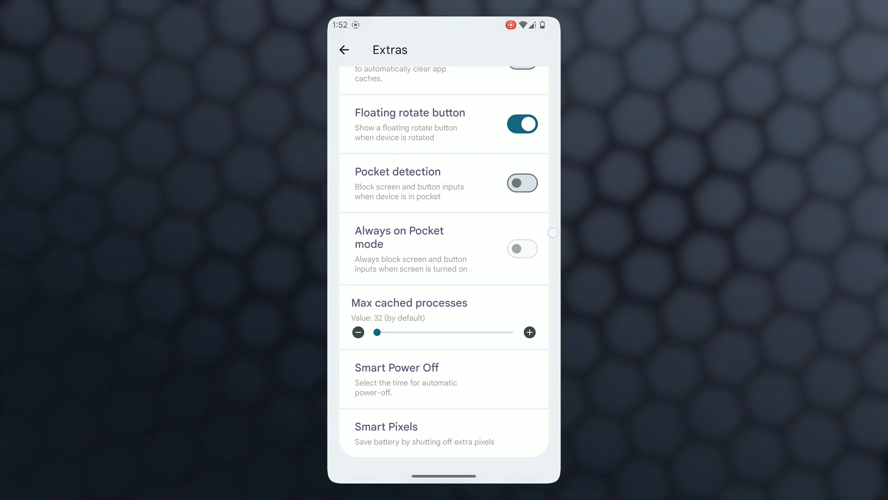
{"action": "left_click", "coordinate": [344, 50]}
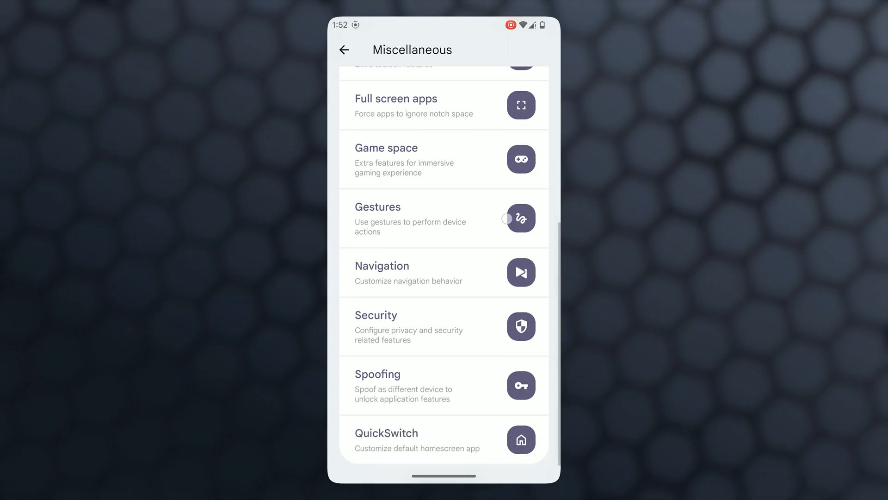
- Return to Miscellaneous, browse the Spoofing toggles, then head to Notification settings
{"action": "scroll", "scroll_direction": "up", "scroll_amount": 3}
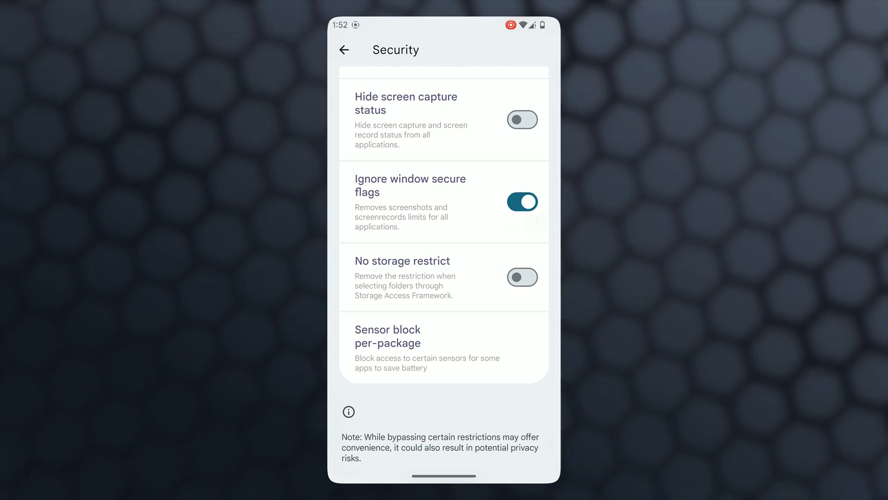
{"action": "left_click", "coordinate": [344, 49]}
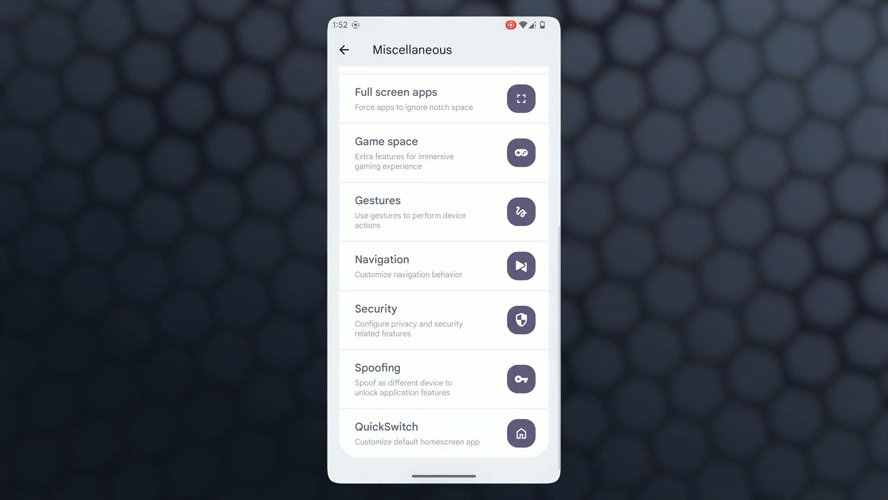
{"action": "left_click", "coordinate": [463, 257]}
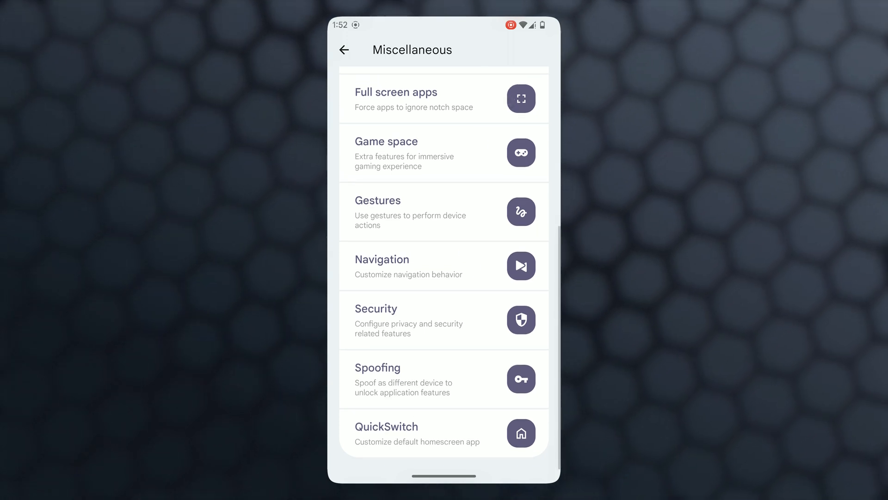
{"action": "left_click", "coordinate": [436, 379]}
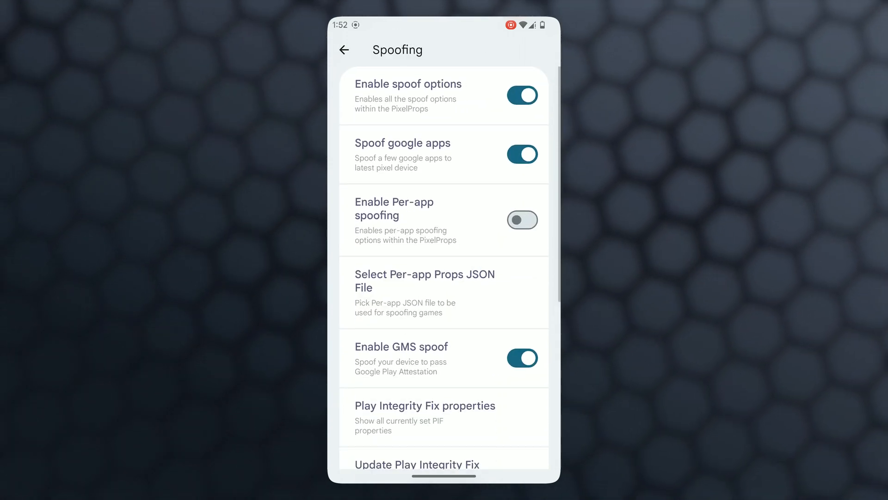
{"action": "scroll", "scroll_direction": "down", "scroll_amount": 3}
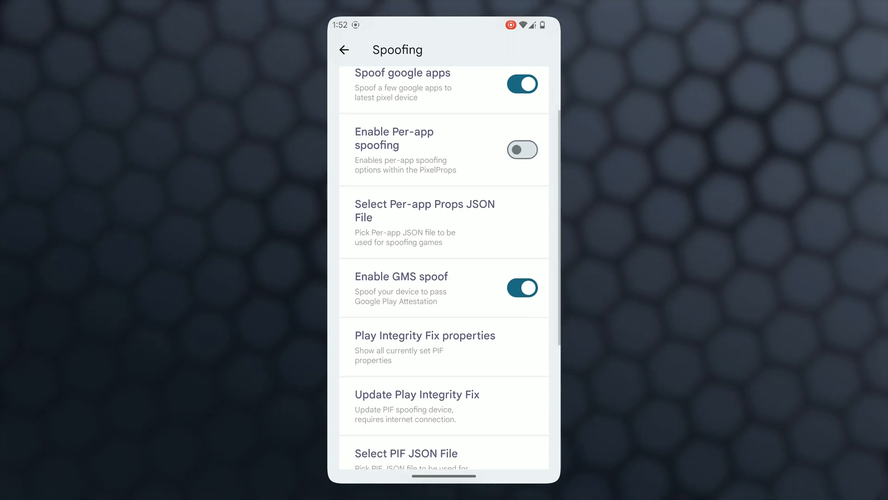
{"action": "scroll", "scroll_direction": "up", "scroll_amount": 3}
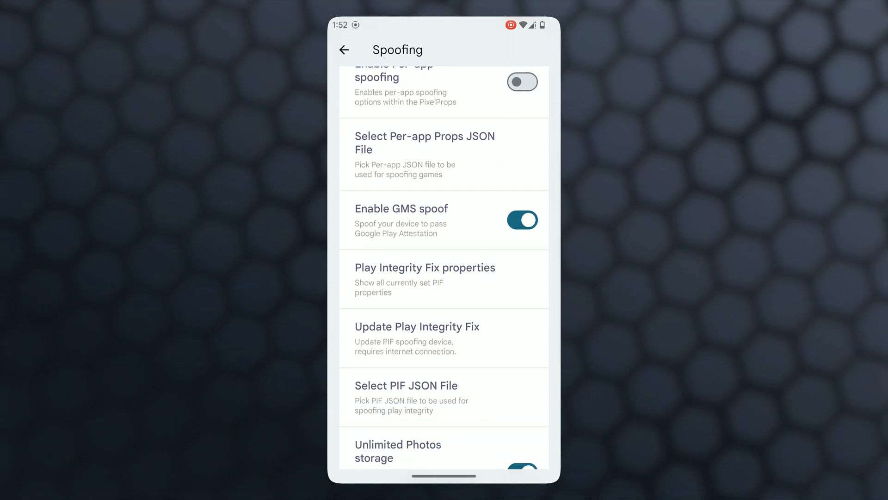
{"action": "left_click", "coordinate": [472, 335]}
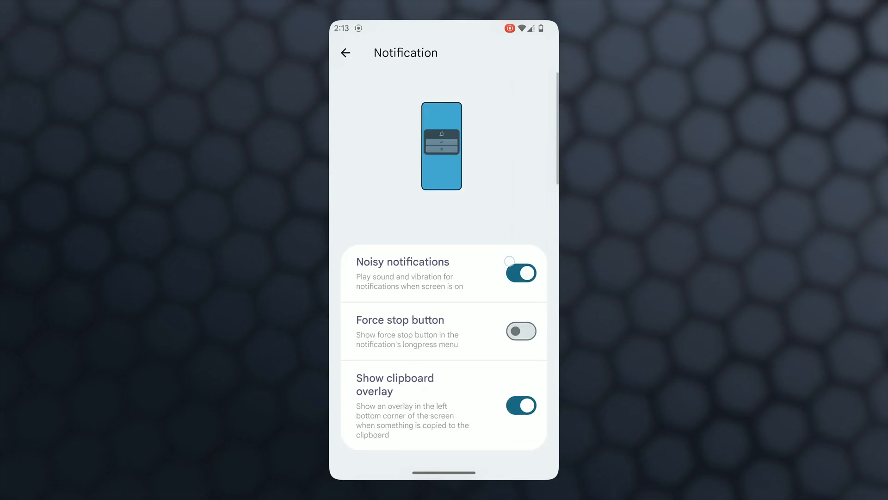
- Scroll through the heads-up and flashlight notification options, then return to Personalize
{"action": "scroll", "scroll_direction": "down", "scroll_amount": 3}
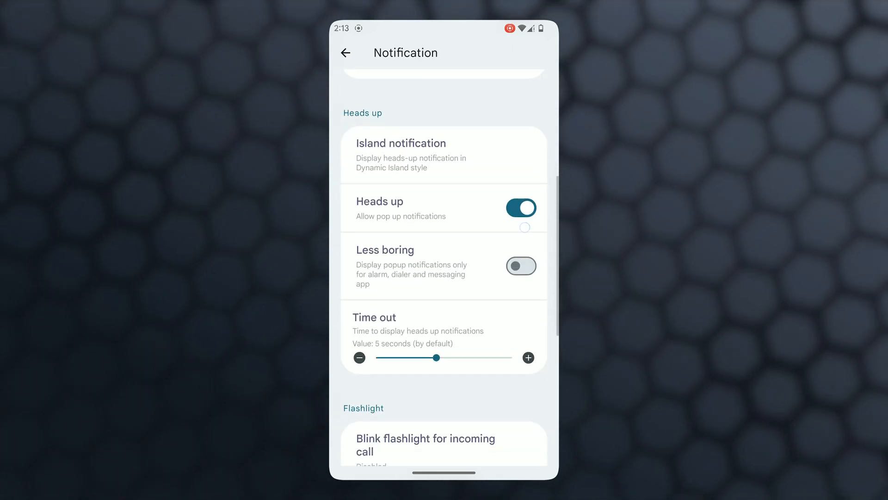
{"action": "scroll", "scroll_direction": "down", "scroll_amount": 3}
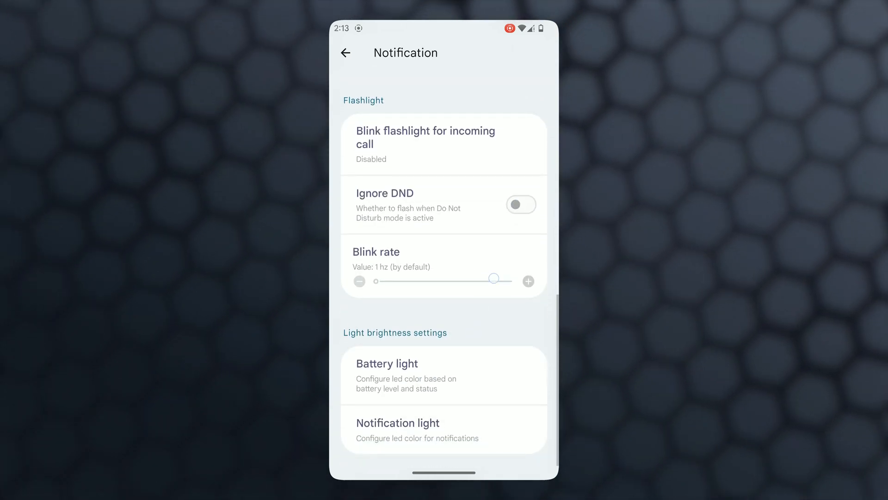
{"action": "left_click", "coordinate": [346, 53]}
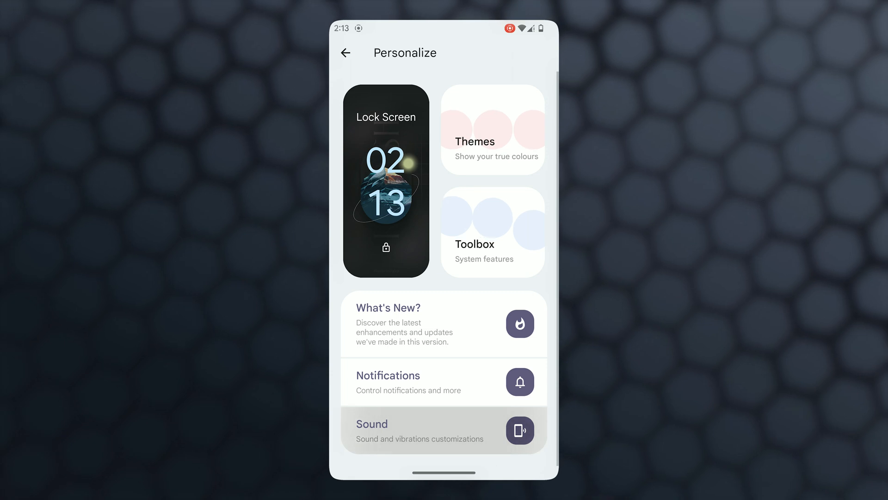
- Browse Sound options, including Sound Engine and volume panel, then exit to the app drawer
{"action": "left_click", "coordinate": [444, 430]}
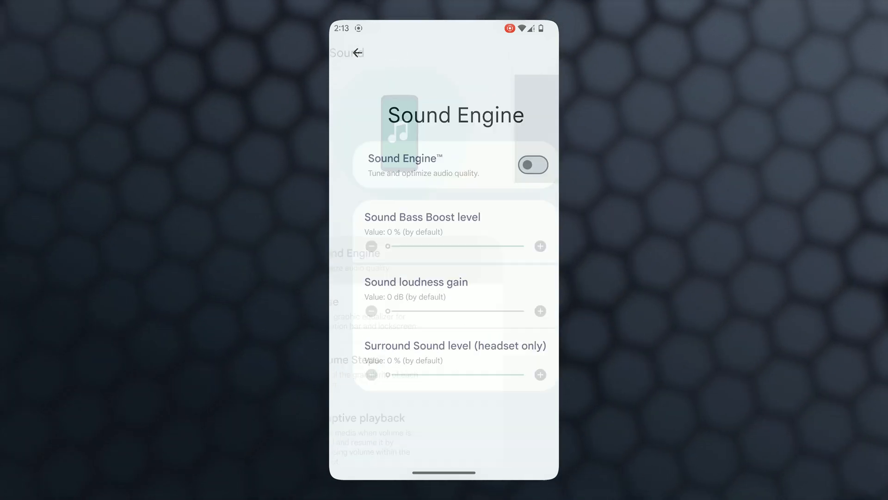
{"action": "left_click", "coordinate": [346, 53]}
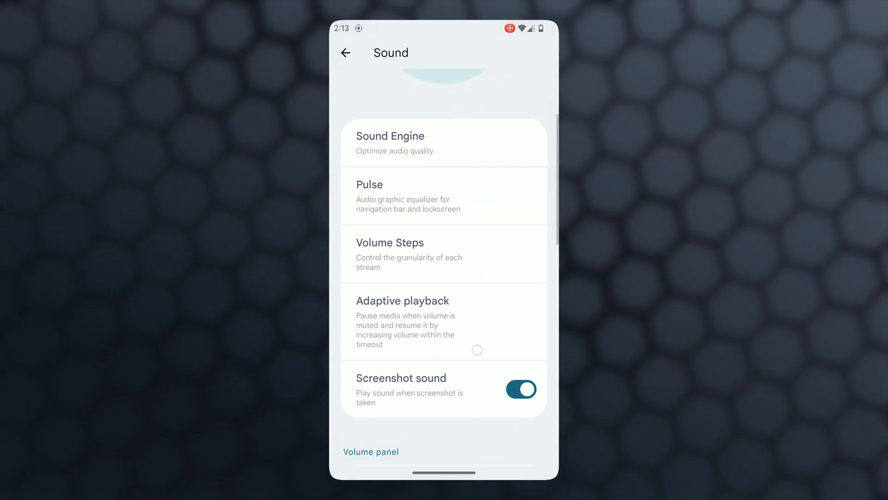
{"action": "scroll", "scroll_direction": "down", "scroll_amount": 3}
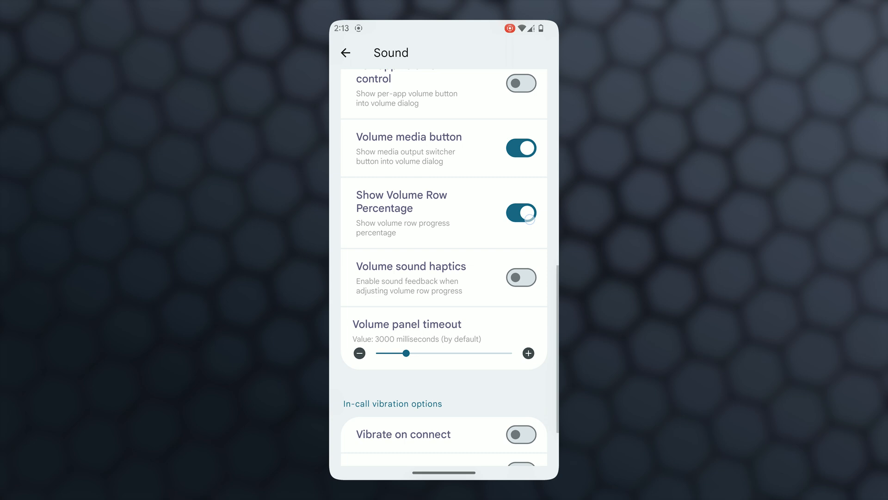
{"action": "left_click", "coordinate": [345, 52]}
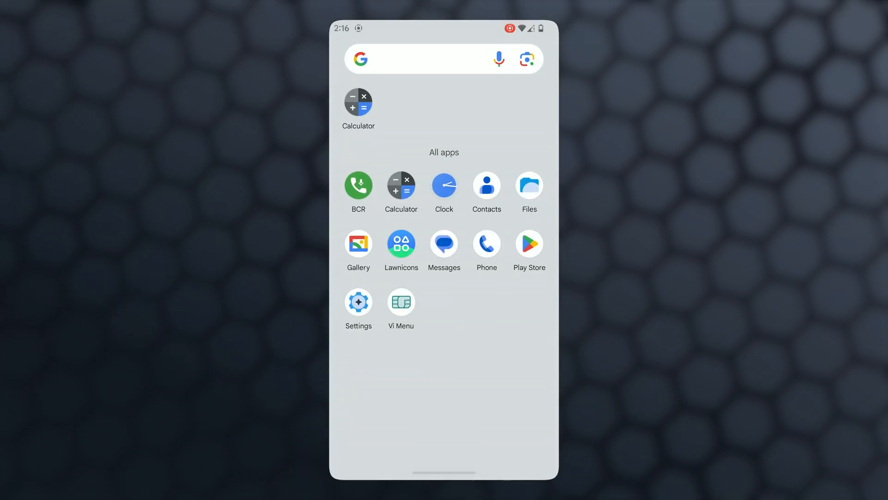
- Relaunch Settings from the app drawer, view About phone, then open Personalize your device
{"action": "left_click", "coordinate": [358, 302]}
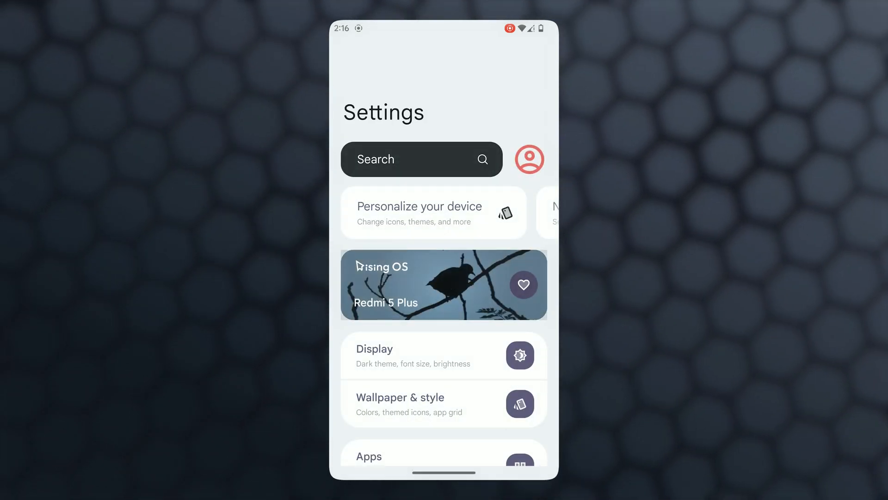
{"action": "left_click", "coordinate": [444, 284]}
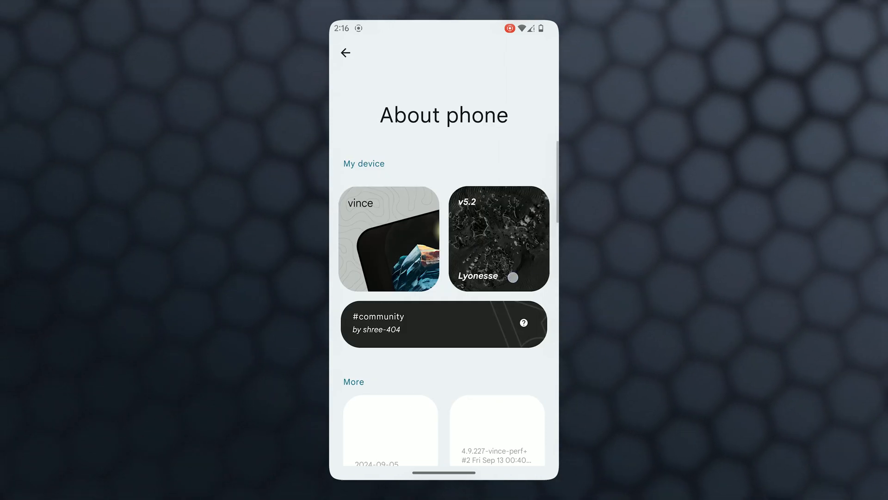
{"action": "left_click", "coordinate": [345, 53]}
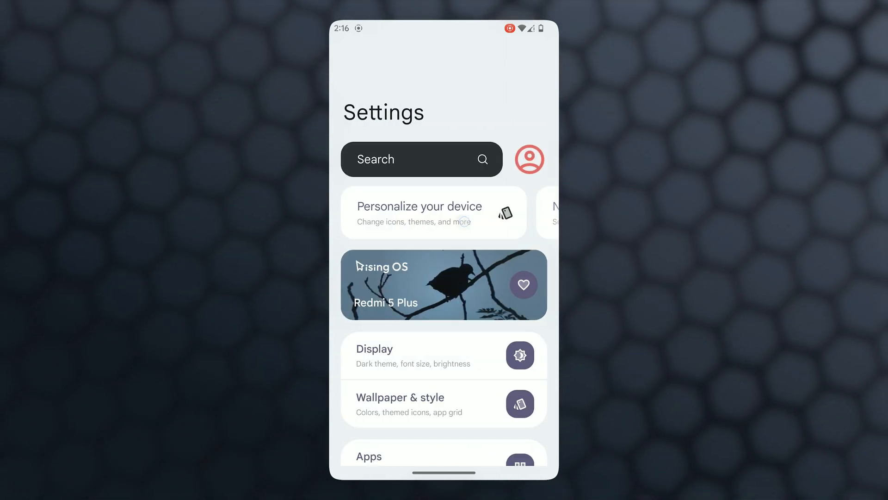
{"action": "left_click", "coordinate": [418, 212]}
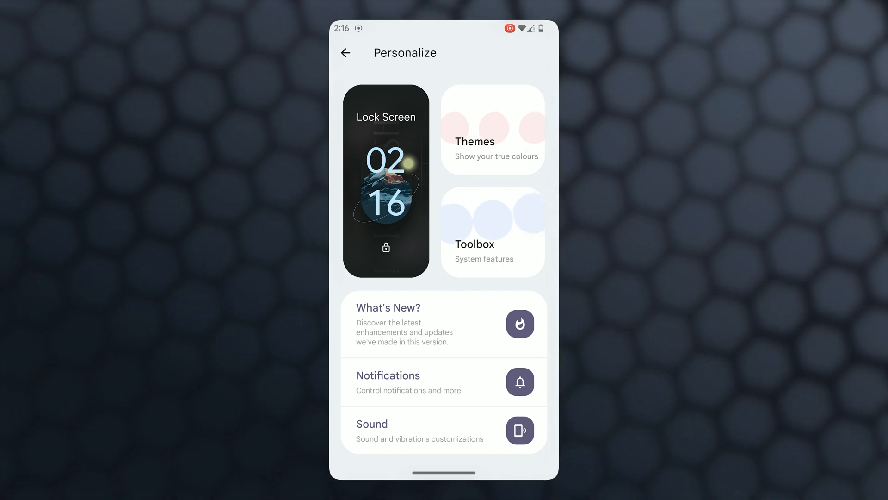
- Open the Battery settings from the main list and scroll through them
{"action": "left_click", "coordinate": [346, 53]}
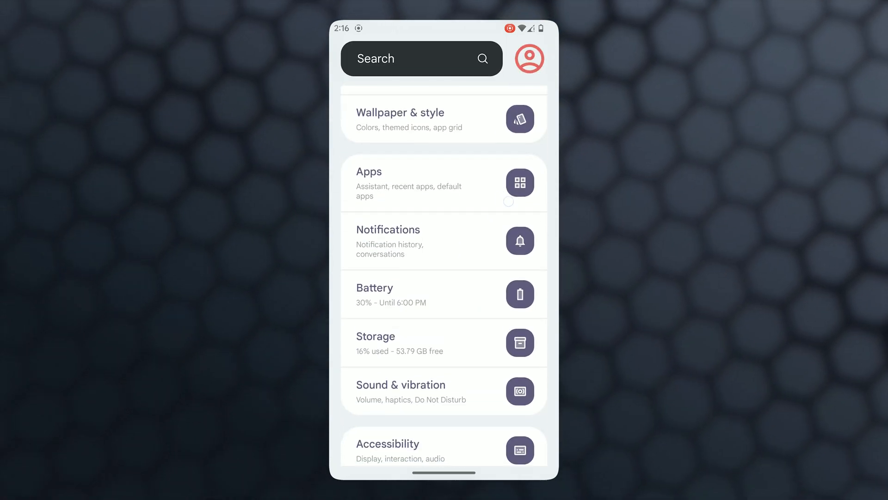
{"action": "scroll", "scroll_direction": "up", "scroll_amount": 3}
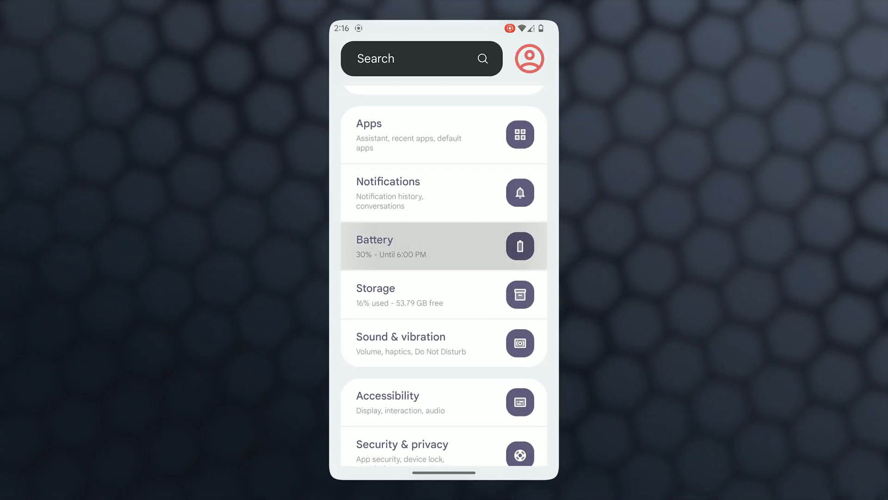
{"action": "left_click", "coordinate": [444, 246]}
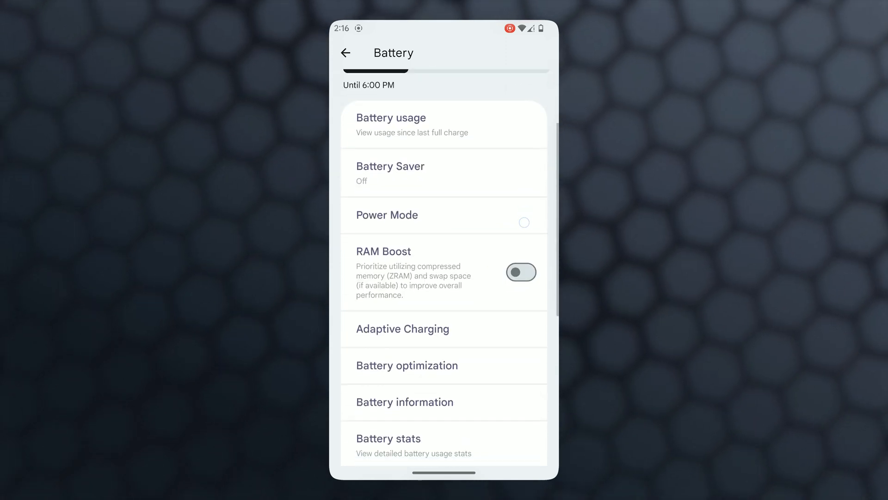
{"action": "scroll", "scroll_direction": "down", "scroll_amount": 3}
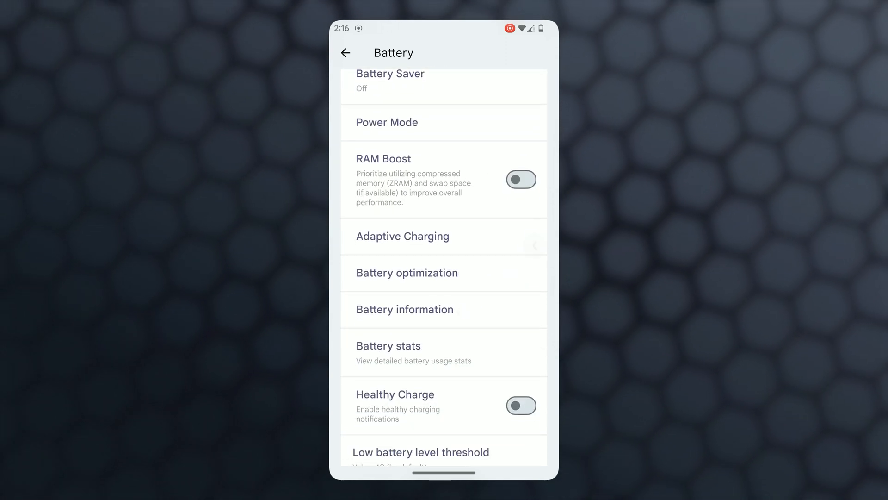
- Leave Settings and launch the Play Store from the home screen dock
{"action": "left_click", "coordinate": [346, 52]}
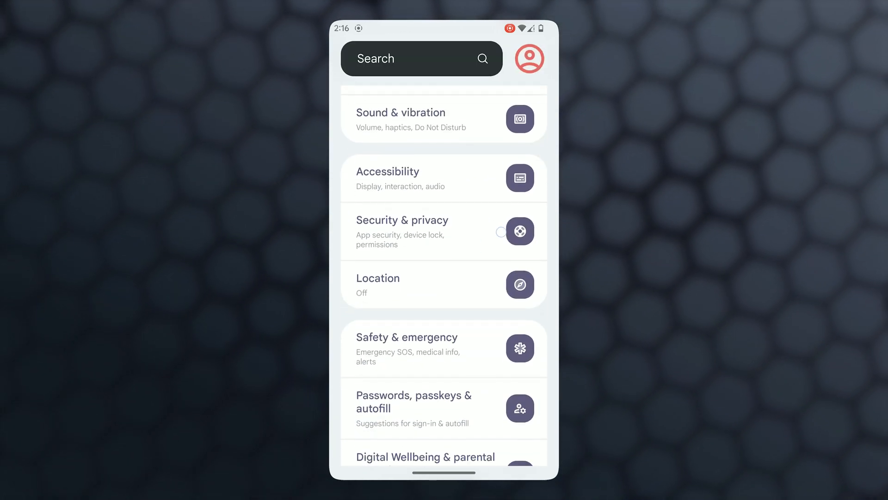
{"action": "scroll", "scroll_direction": "down", "scroll_amount": 3}
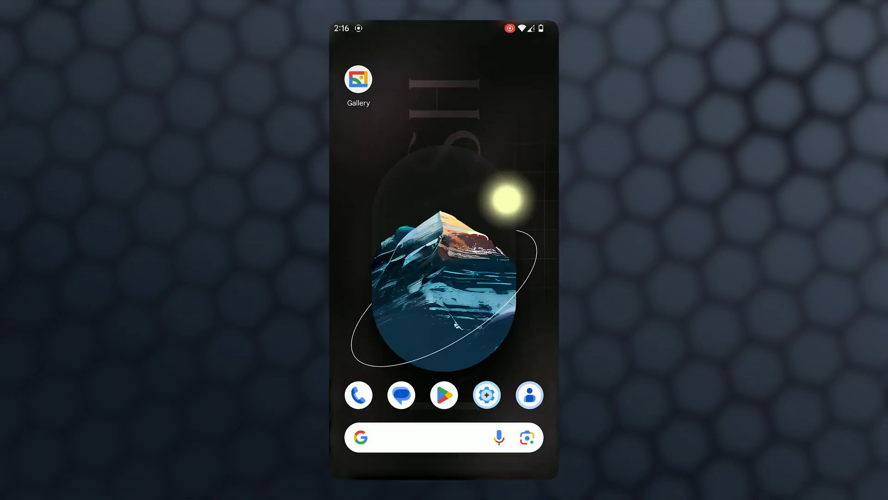
{"action": "left_click", "coordinate": [444, 394]}
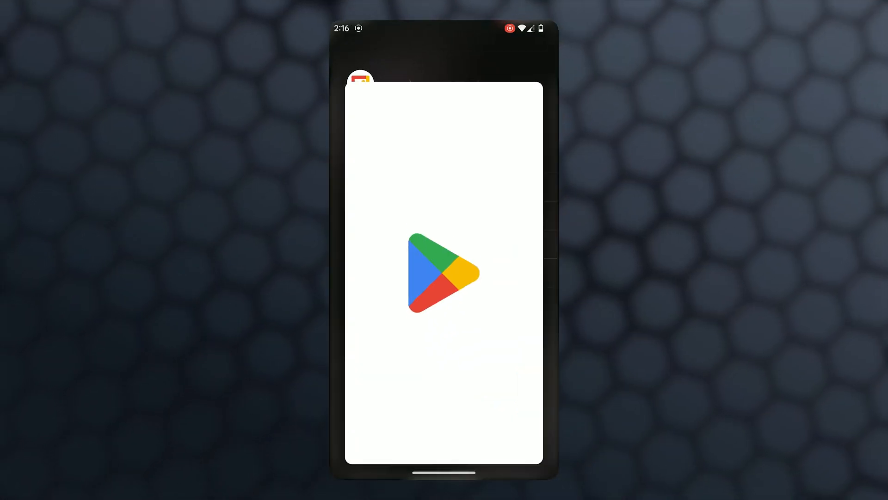